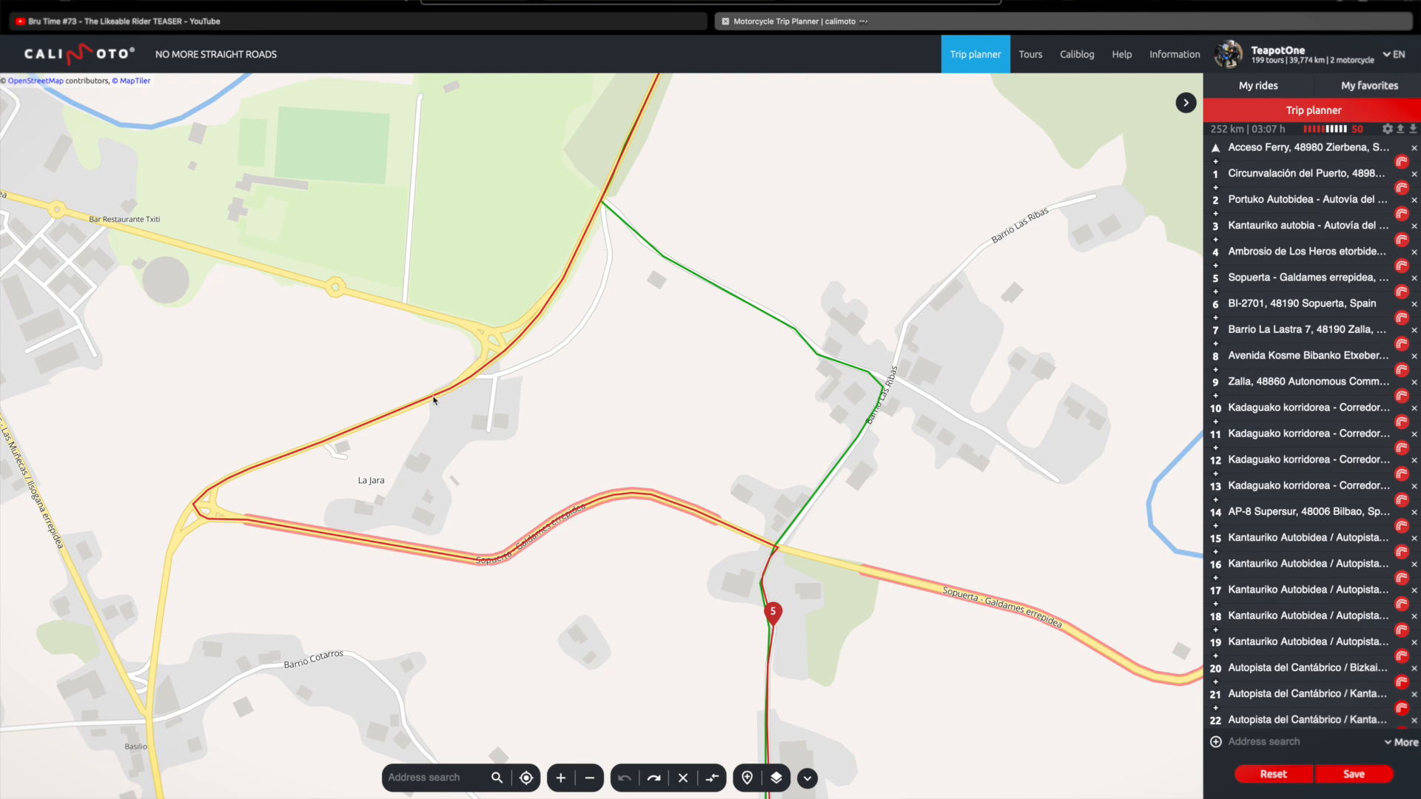
pyautogui.moveTo(450, 372)
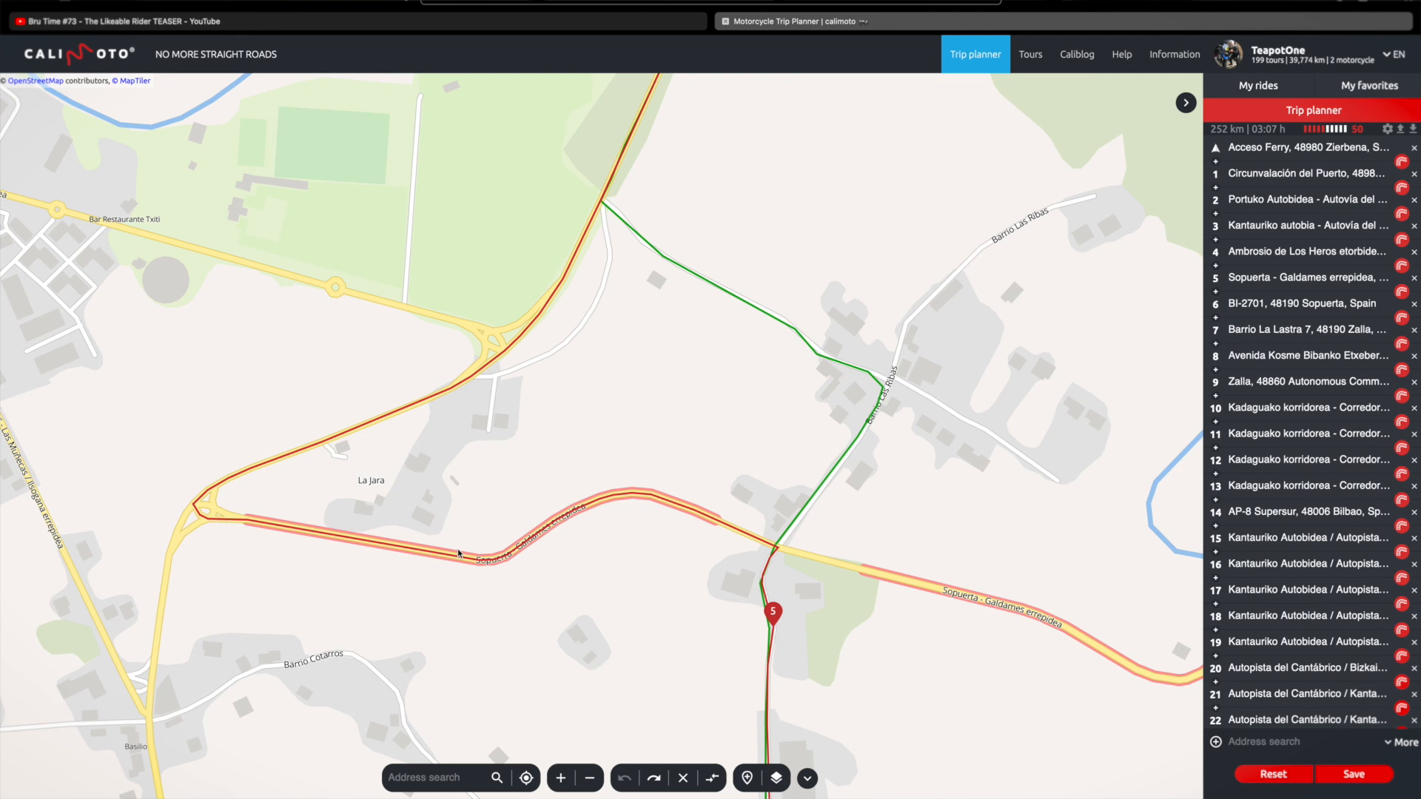
pyautogui.moveTo(604, 525)
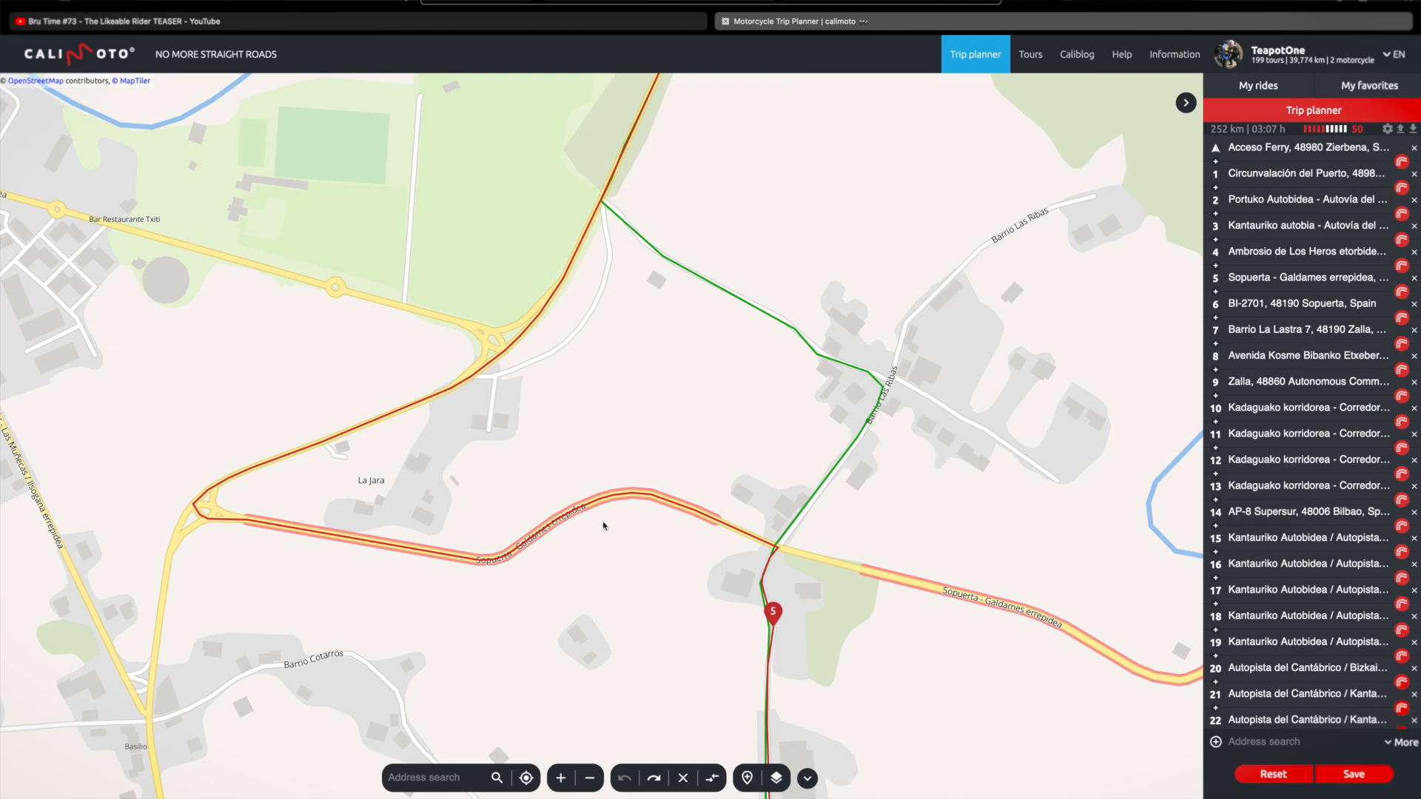
pyautogui.moveTo(376, 547)
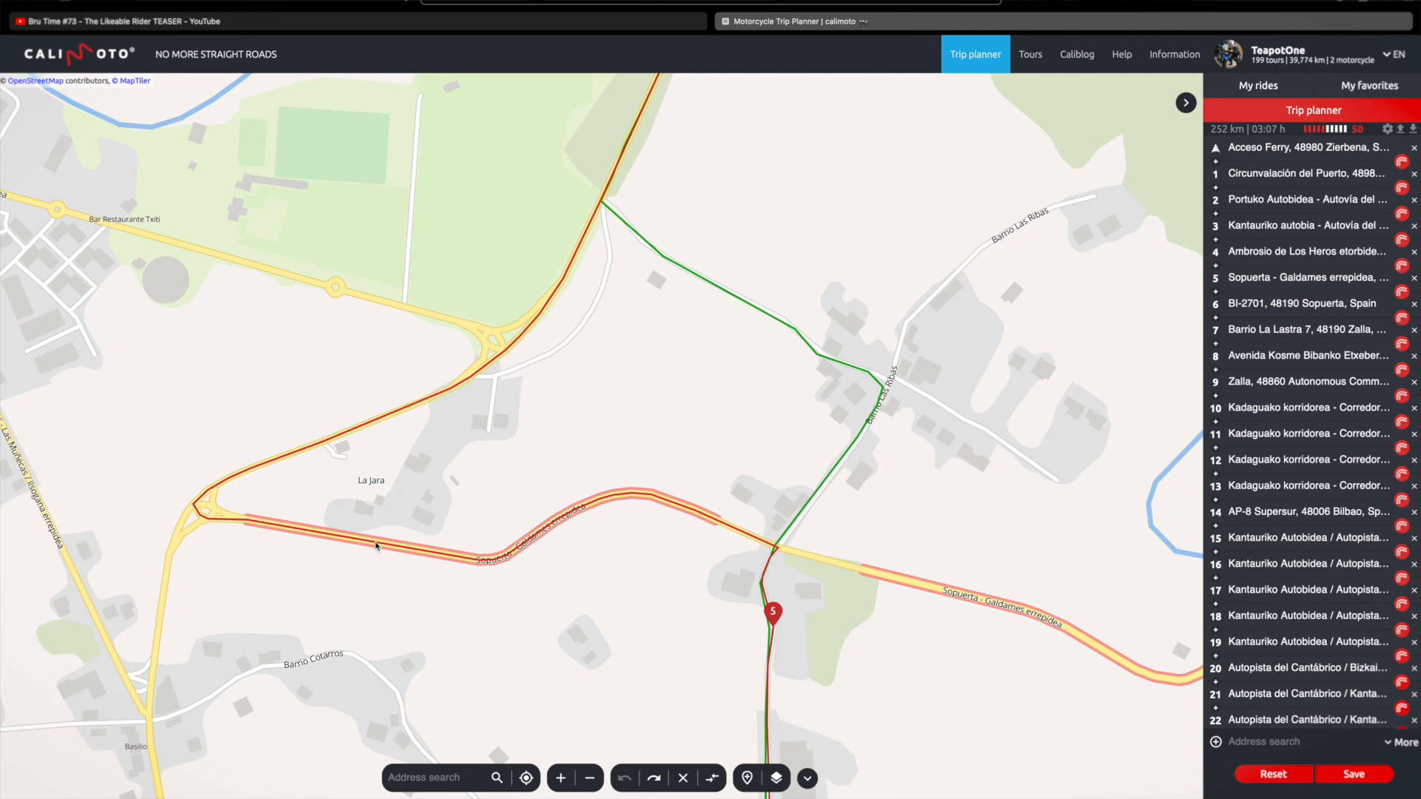
pyautogui.moveTo(678, 517)
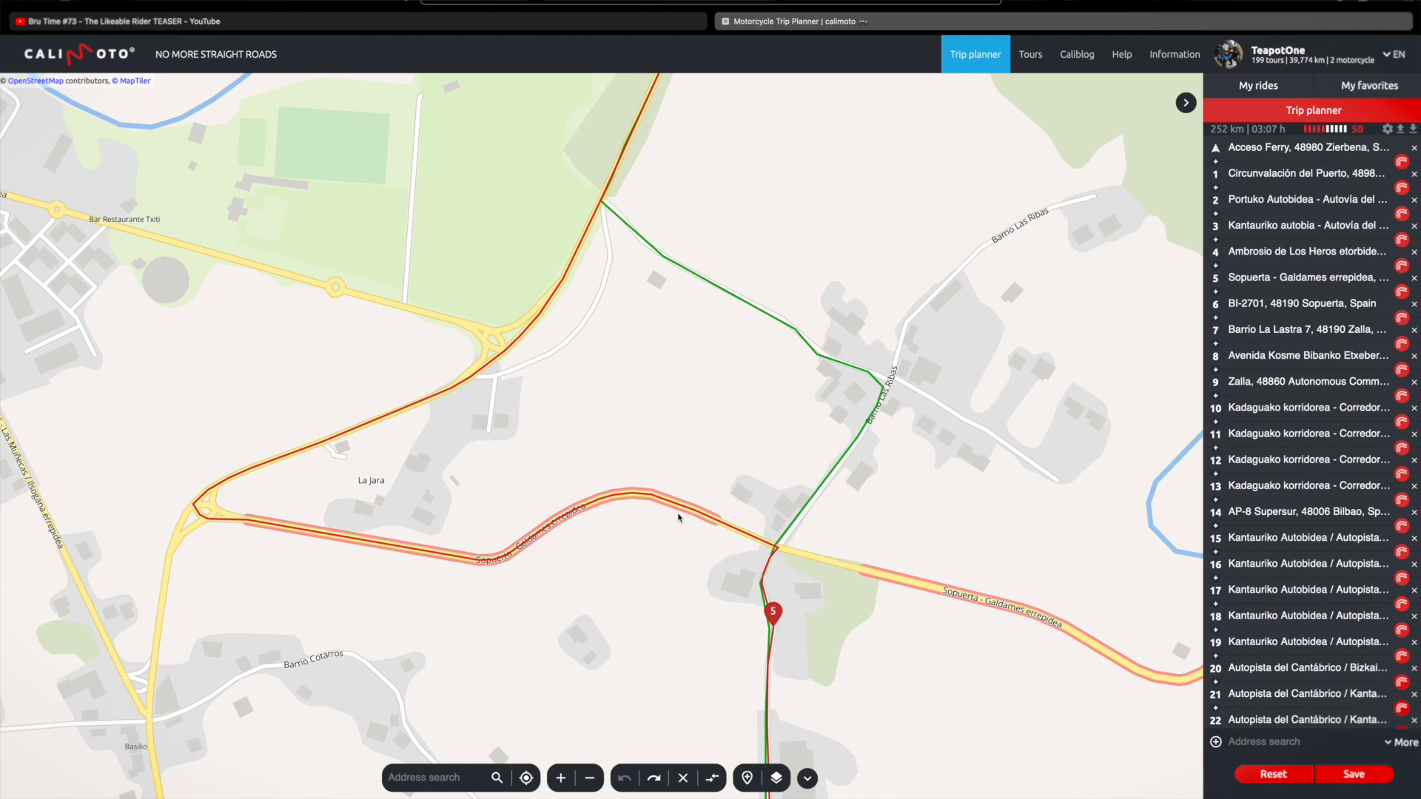
pyautogui.moveTo(467, 561)
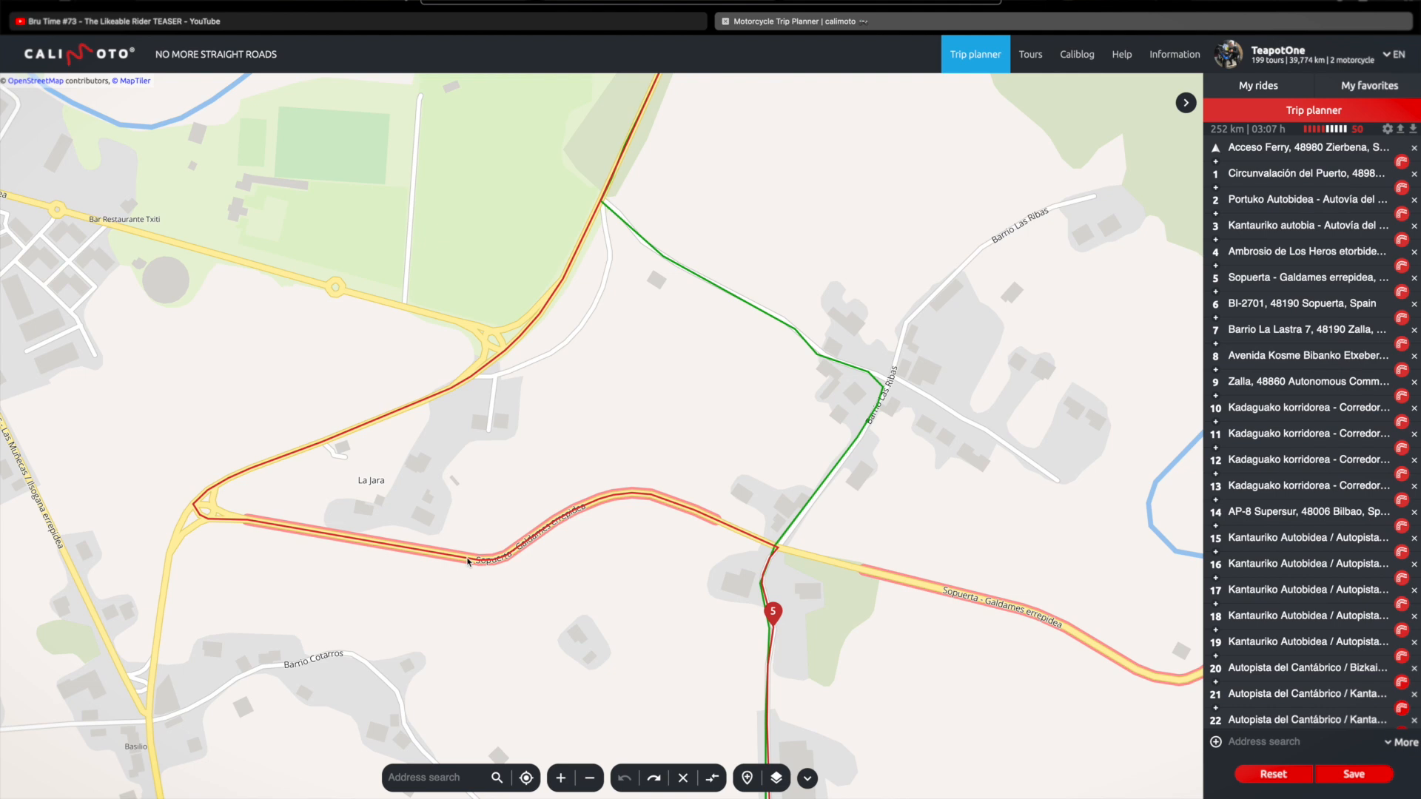